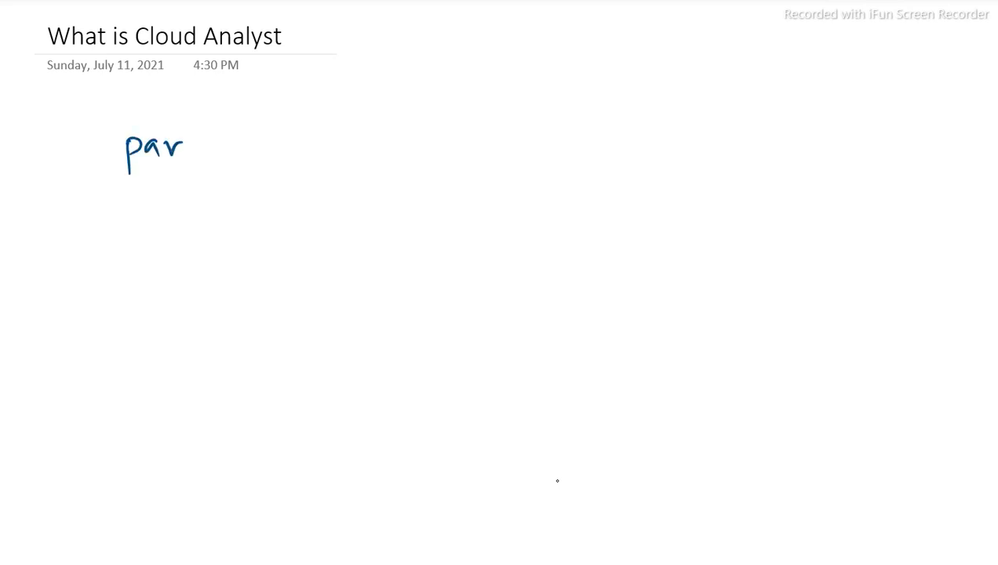
Step: Handwrite 'parallel &' below the page title with the pen
drag(183, 149, 313, 141)
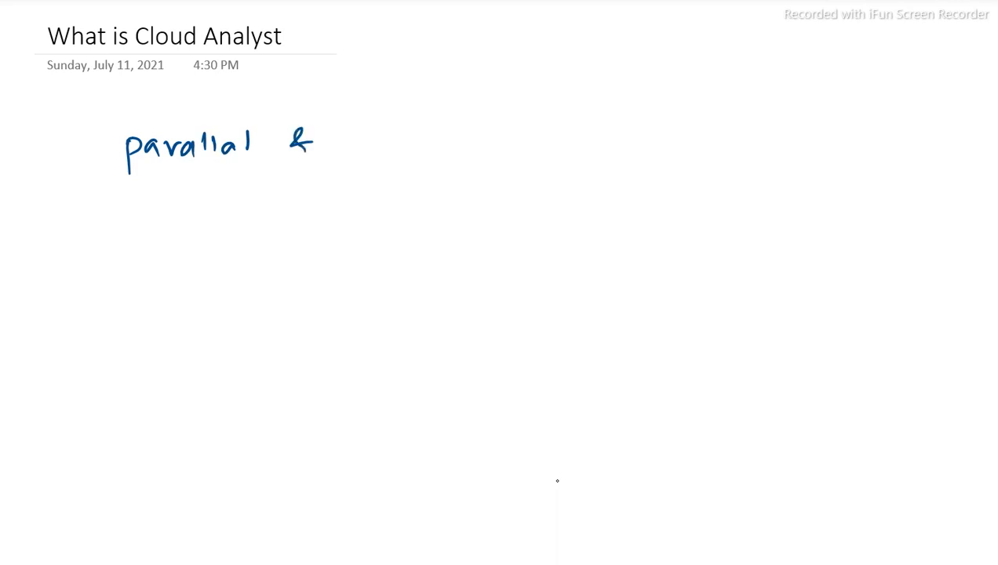
drag(345, 141, 443, 141)
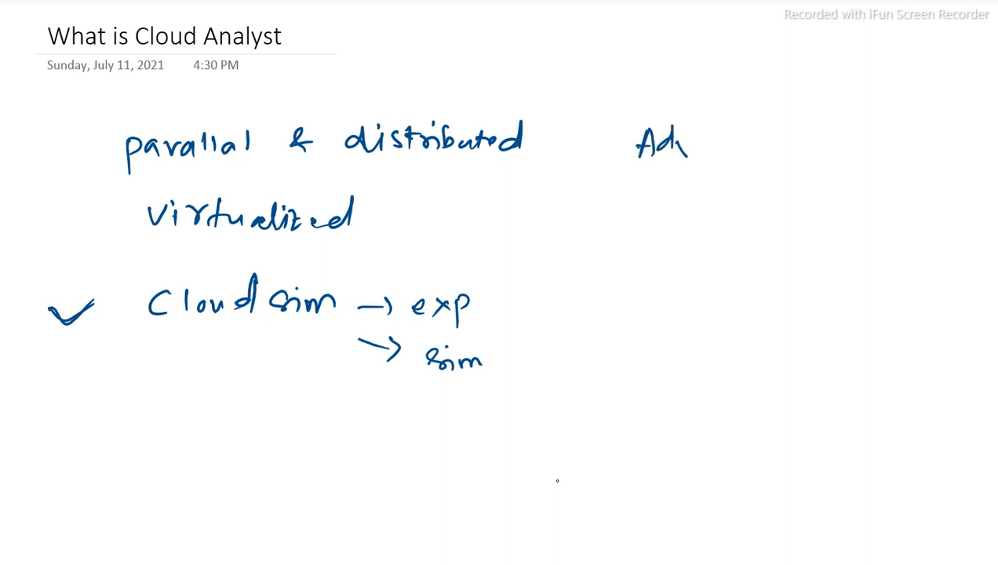
Step: Underline 'Adv' and write the first arrowed advantage 'Easy GUI'
drag(615, 169, 700, 176)
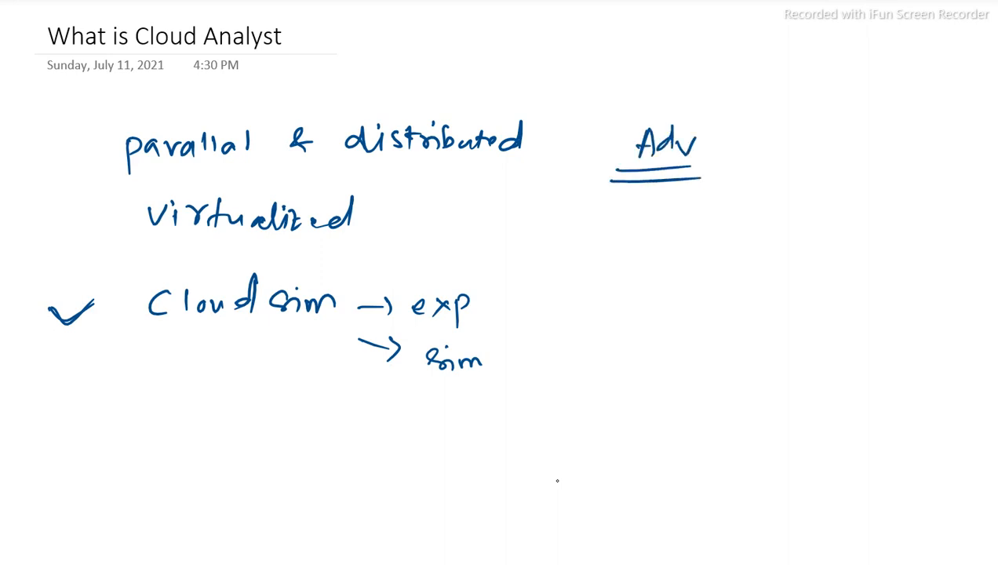
drag(596, 223, 628, 223)
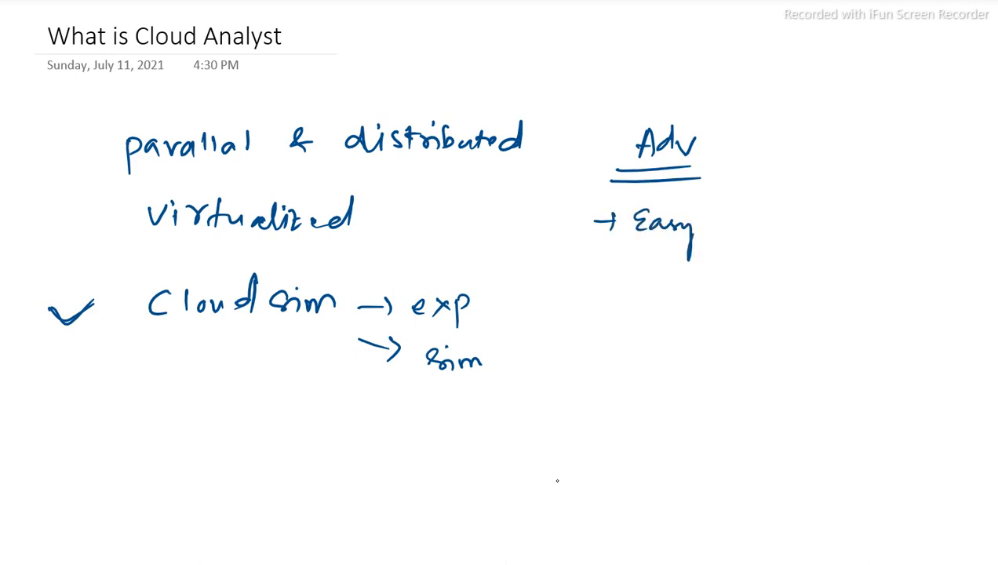
text(GUI)
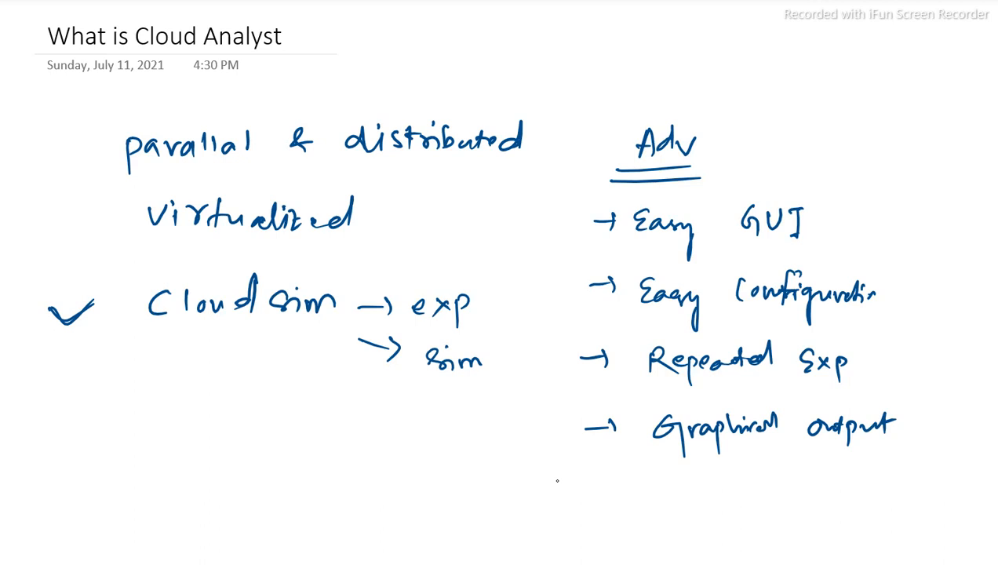
Step: Write 'Extended' as a fifth advantage beneath 'Graphical output'
text(Extended)
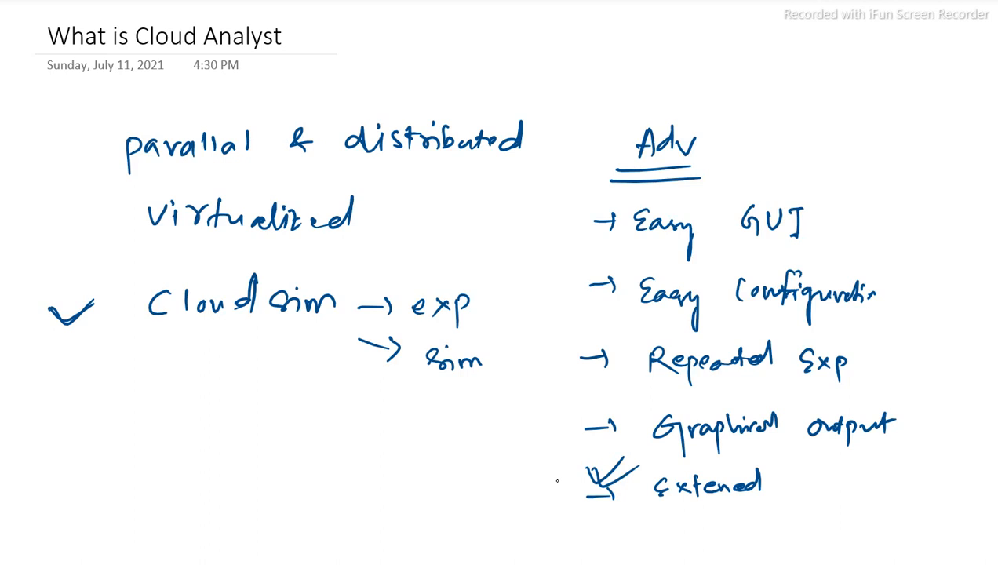